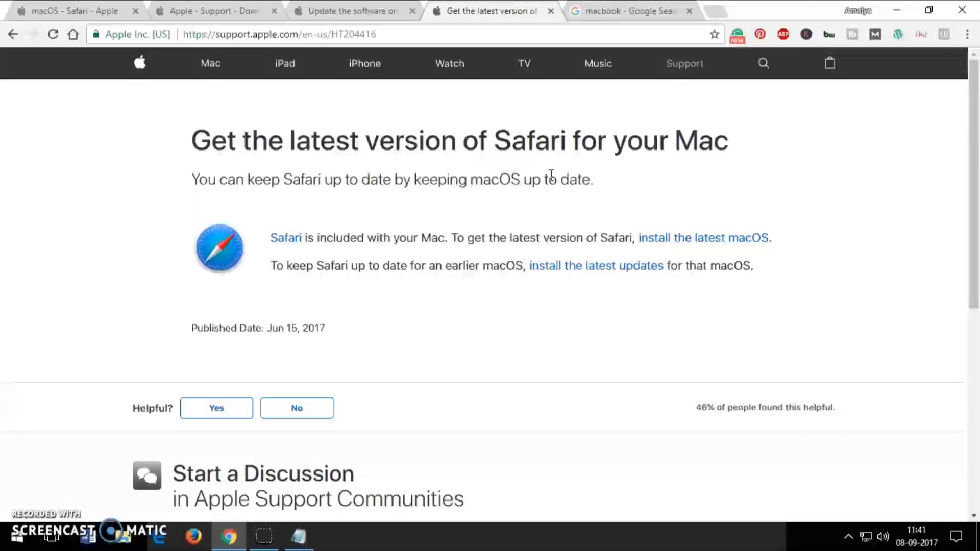
{"action": "mouse_move", "coordinate": [589, 179]}
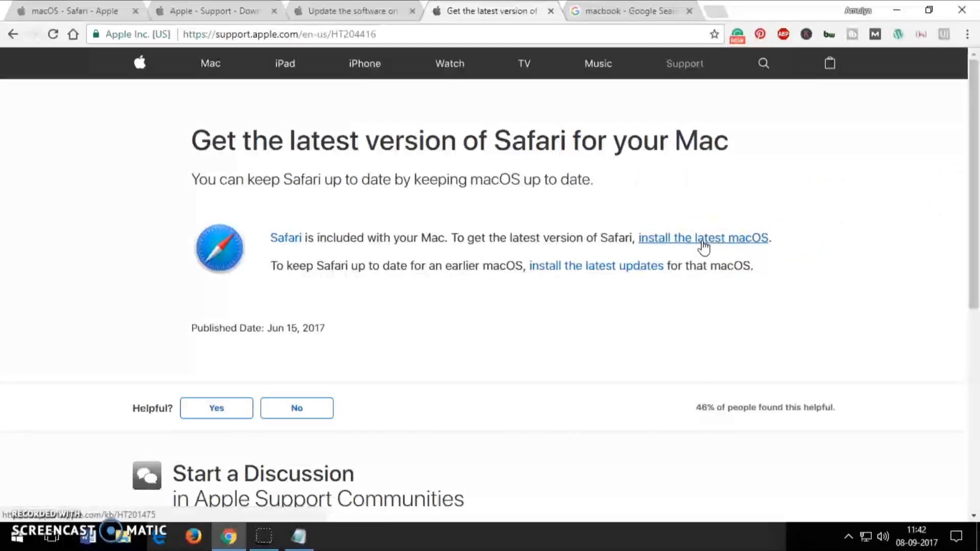
{"action": "mouse_move", "coordinate": [624, 217]}
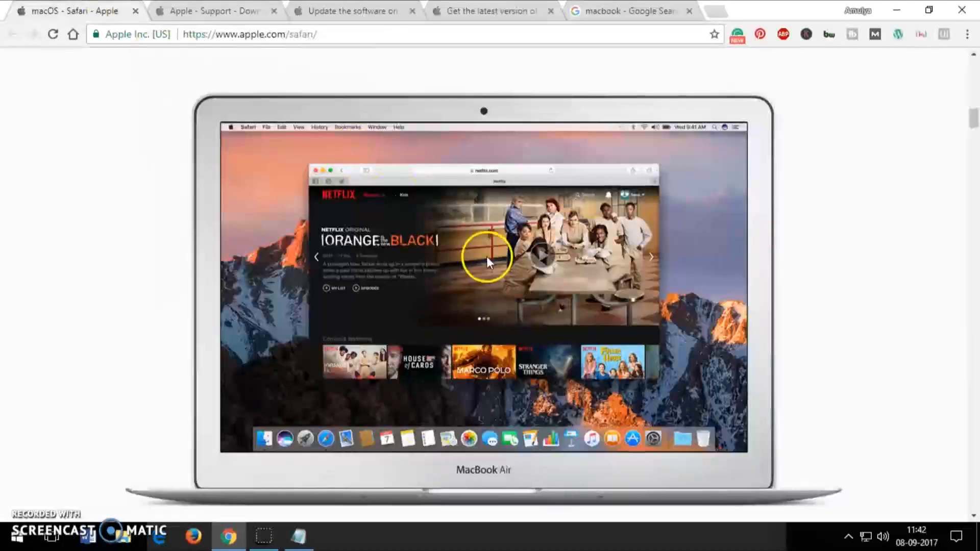
Switch to the Apple Support Downloads page listing three Safari results
{"action": "left_click", "coordinate": [212, 10]}
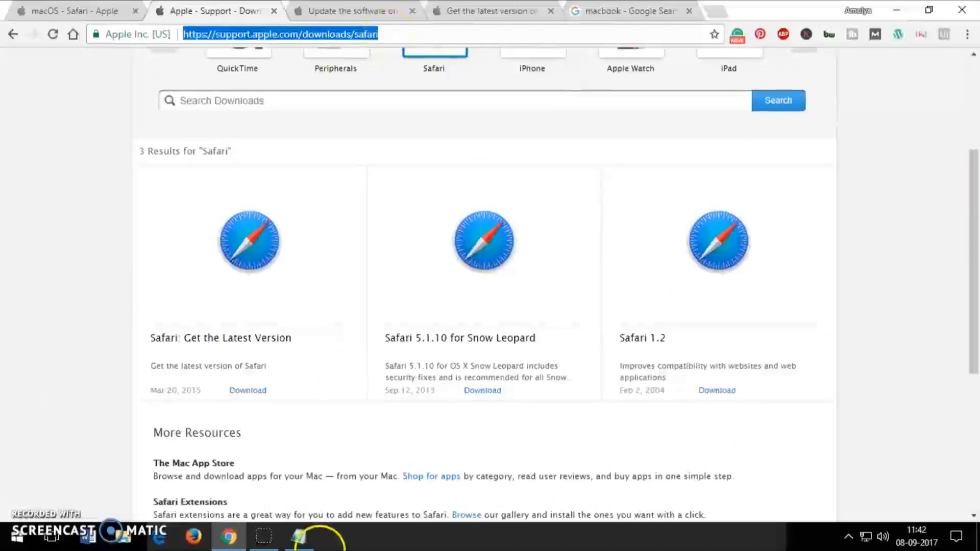
{"action": "left_click", "coordinate": [298, 537]}
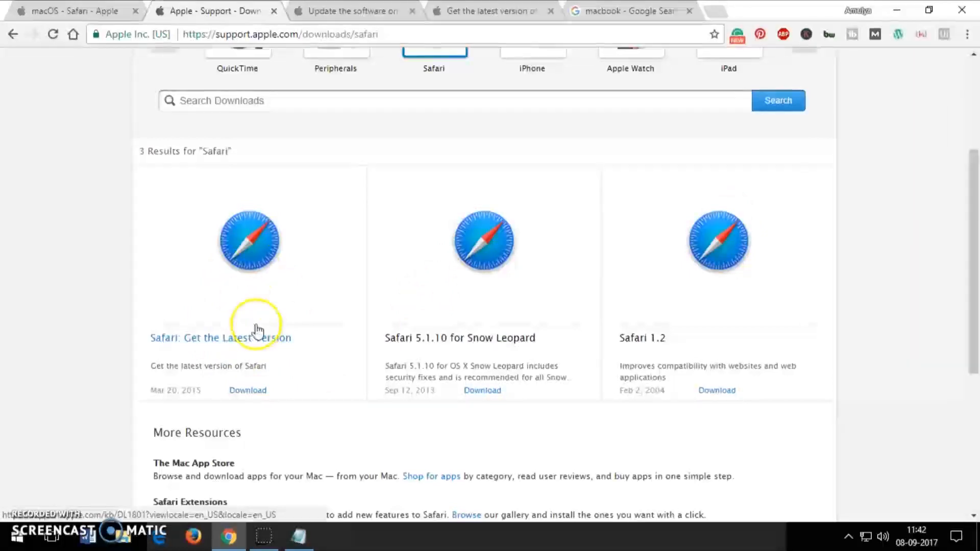
{"action": "mouse_move", "coordinate": [271, 310]}
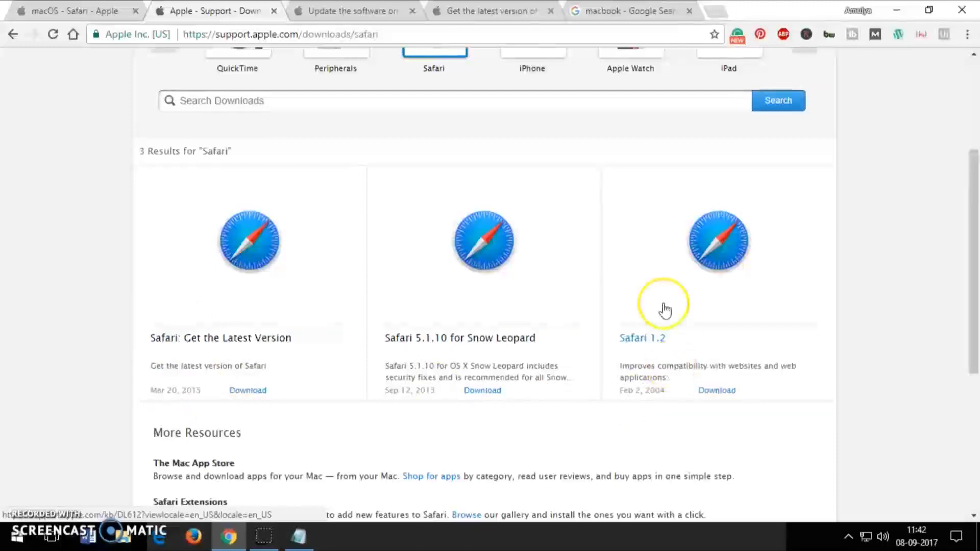
{"action": "mouse_move", "coordinate": [663, 361]}
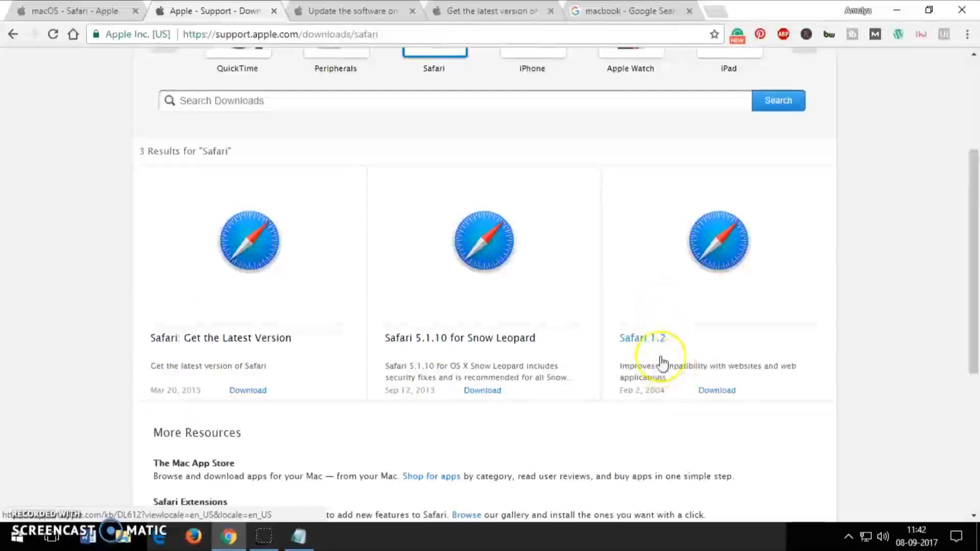
{"action": "mouse_move", "coordinate": [659, 406]}
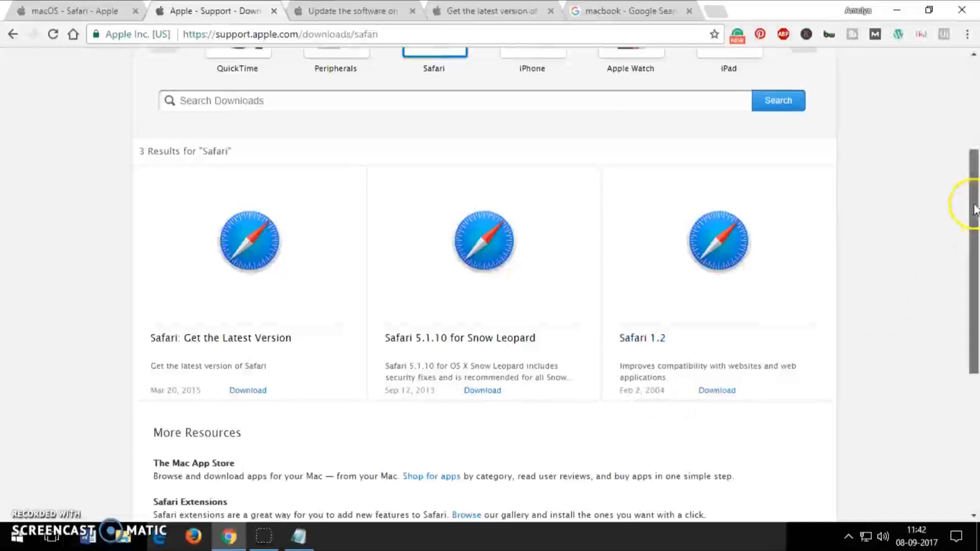
{"action": "scroll", "scroll_direction": "down", "scroll_amount": 3}
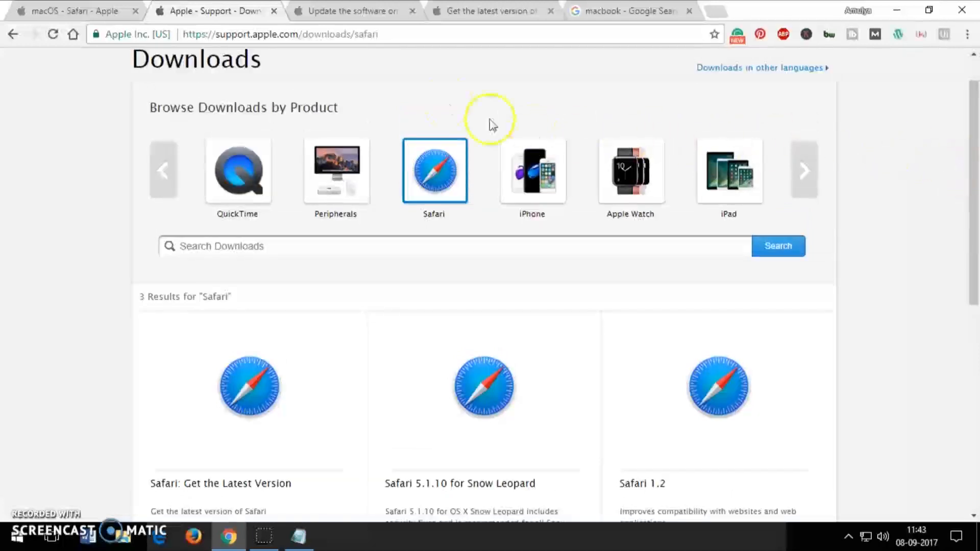
Review the 'Update the software on your Mac' article, briefly checking the Safari product page in between
{"action": "left_click", "coordinate": [349, 10]}
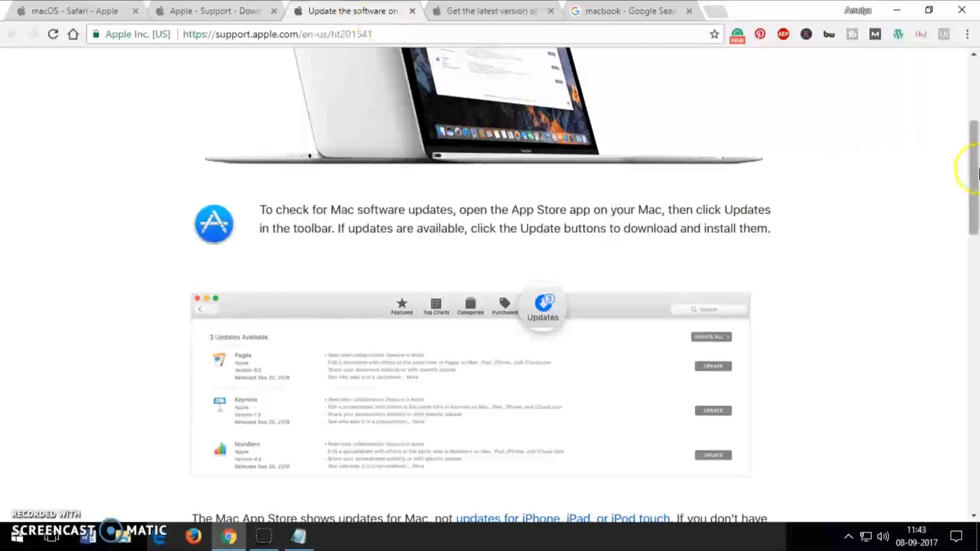
{"action": "scroll", "scroll_direction": "up", "scroll_amount": 3}
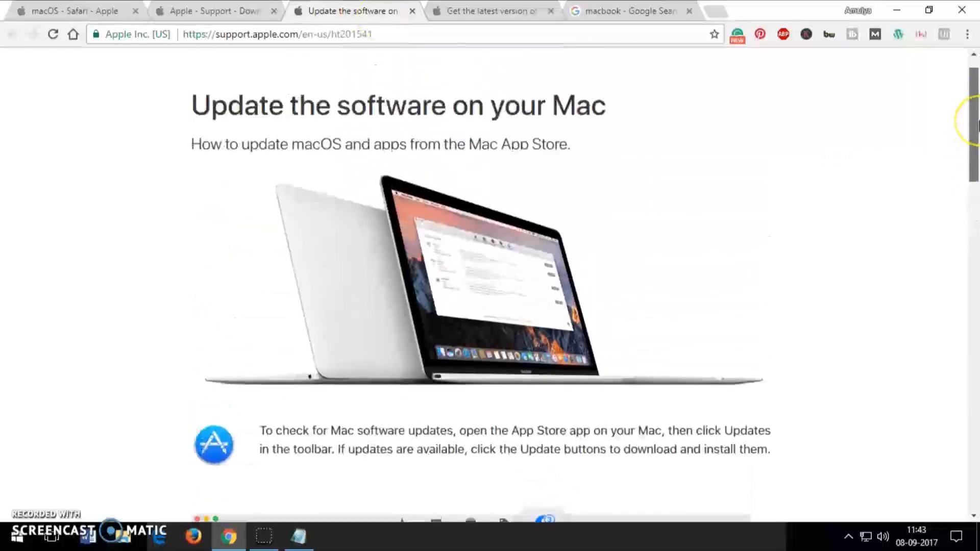
{"action": "scroll", "scroll_direction": "down", "scroll_amount": 3}
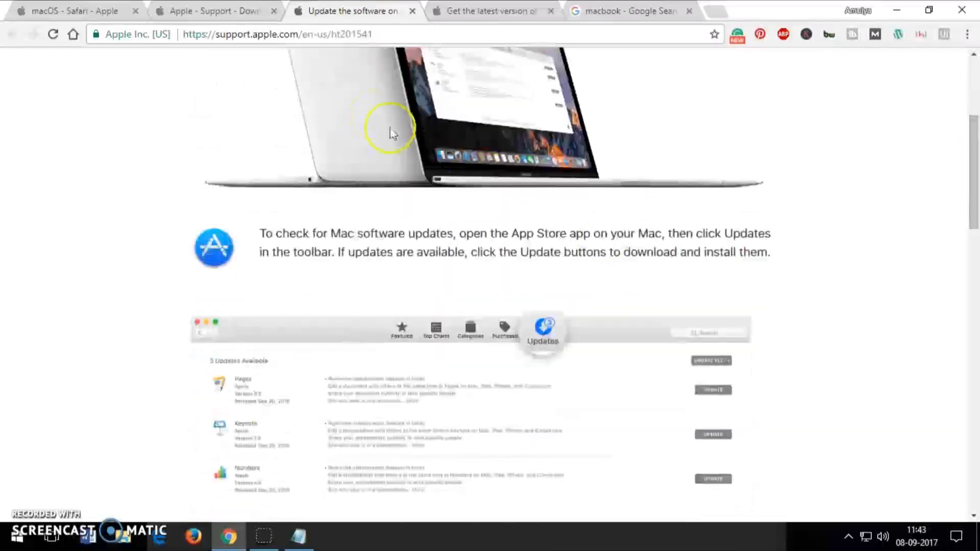
{"action": "left_click", "coordinate": [217, 11]}
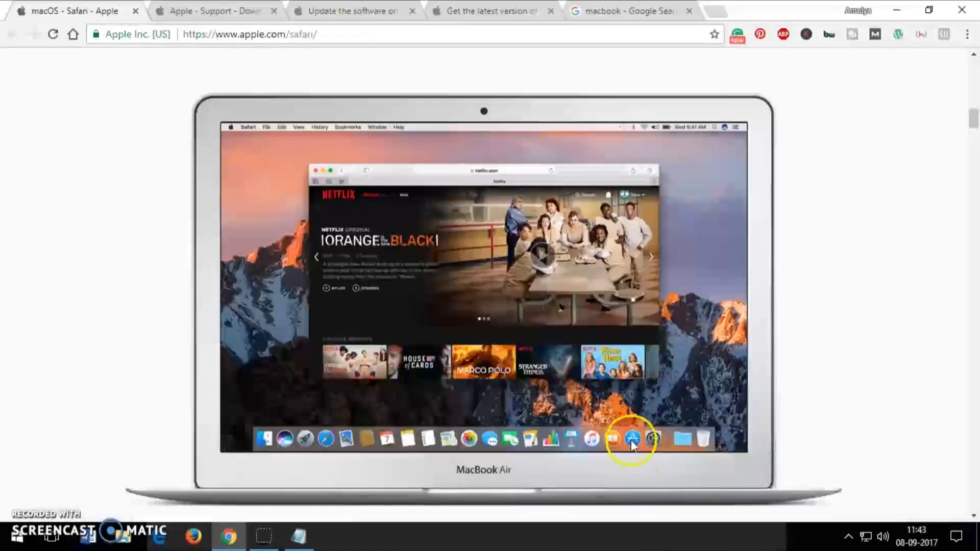
{"action": "left_click", "coordinate": [354, 12]}
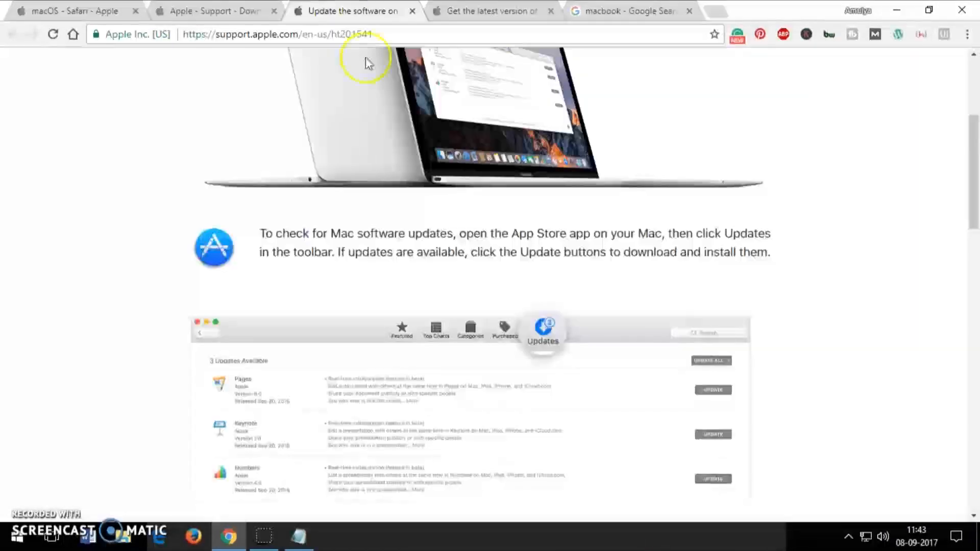
{"action": "scroll", "scroll_direction": "down", "scroll_amount": 3}
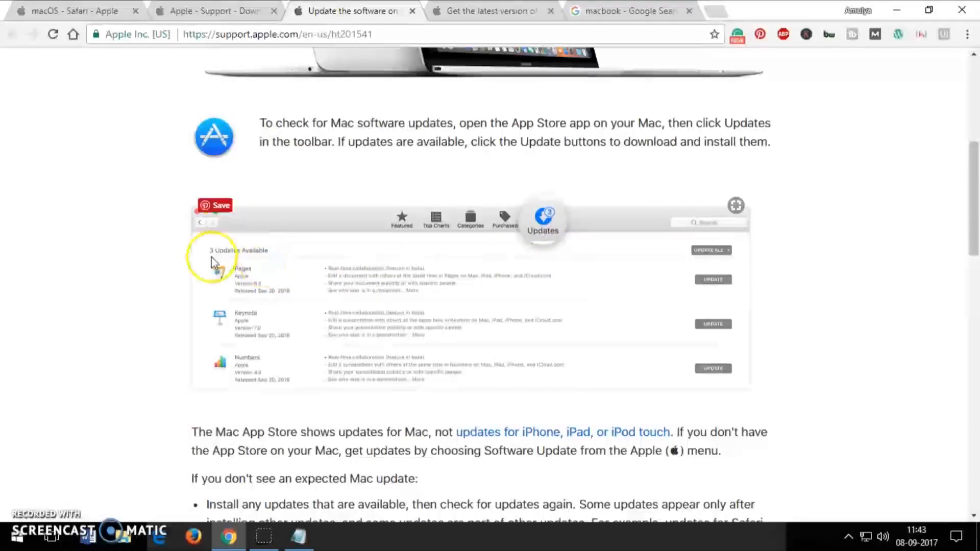
{"action": "mouse_move", "coordinate": [712, 256]}
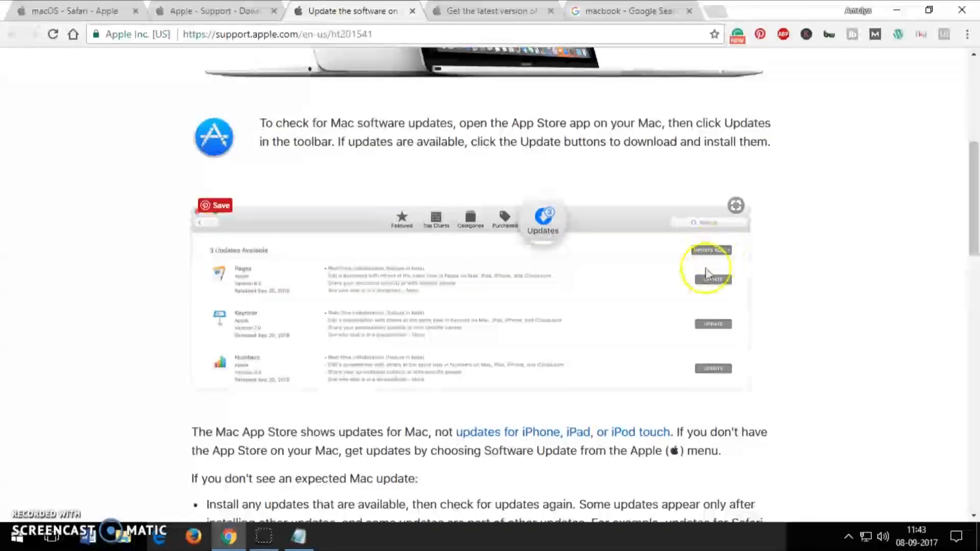
{"action": "mouse_move", "coordinate": [825, 363]}
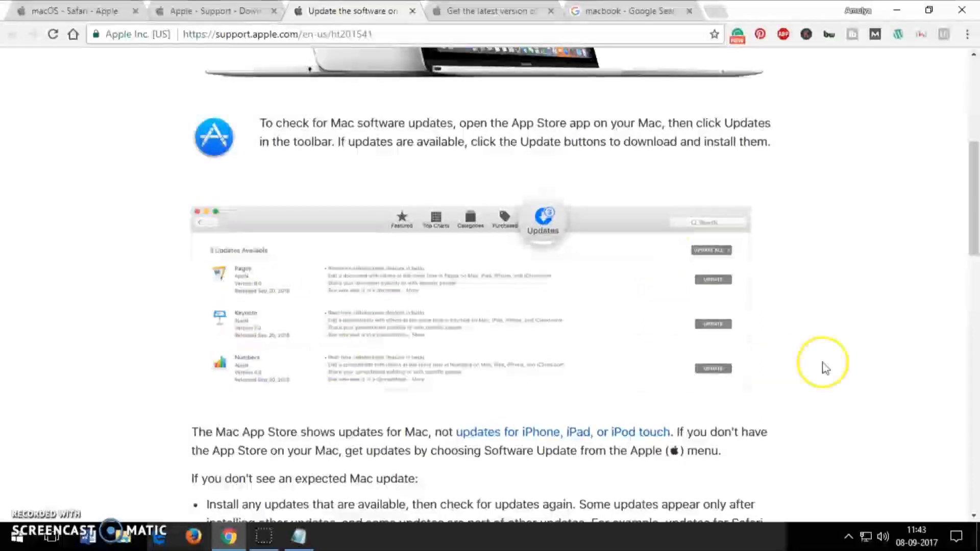
{"action": "mouse_move", "coordinate": [977, 244]}
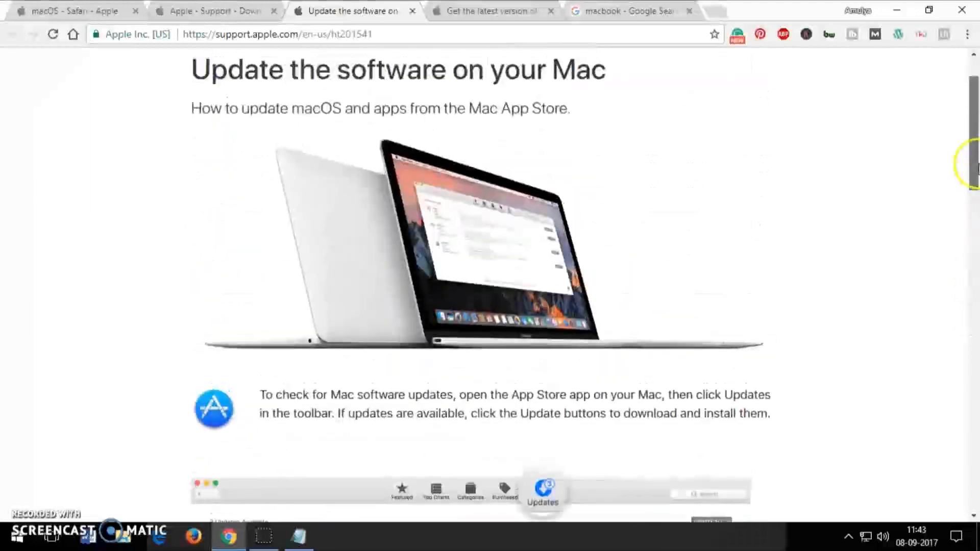
View the apple.com Safari product page, then return to the Safari downloads page
{"action": "left_click", "coordinate": [72, 11]}
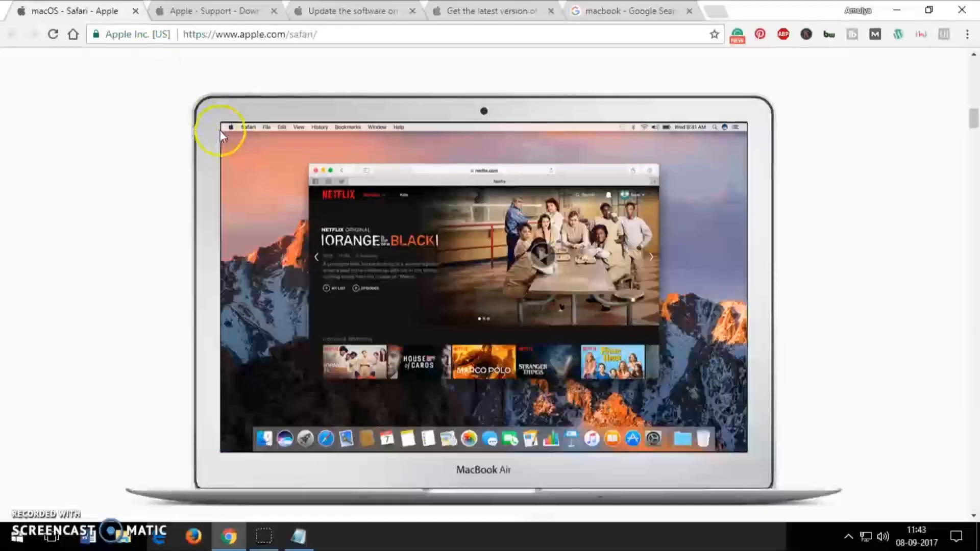
{"action": "mouse_move", "coordinate": [526, 333]}
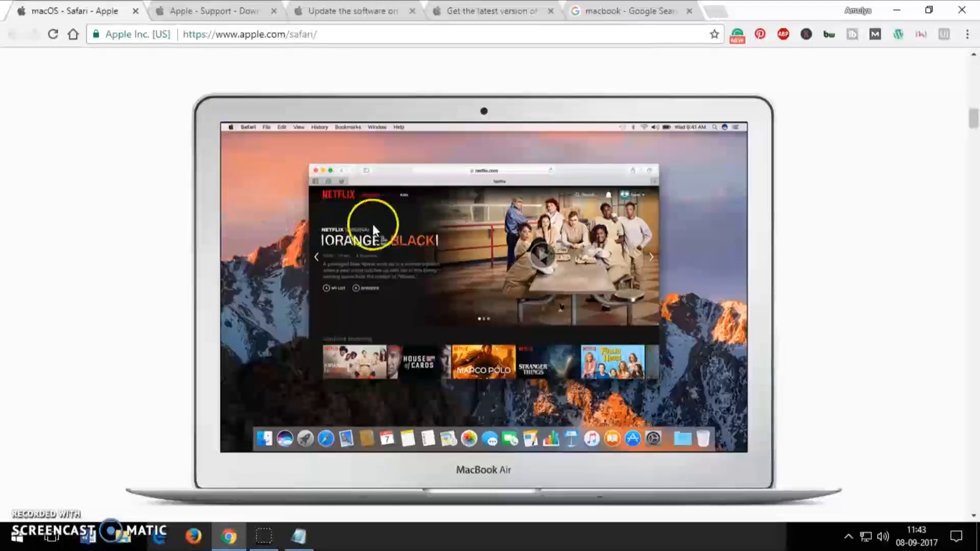
{"action": "mouse_move", "coordinate": [402, 356]}
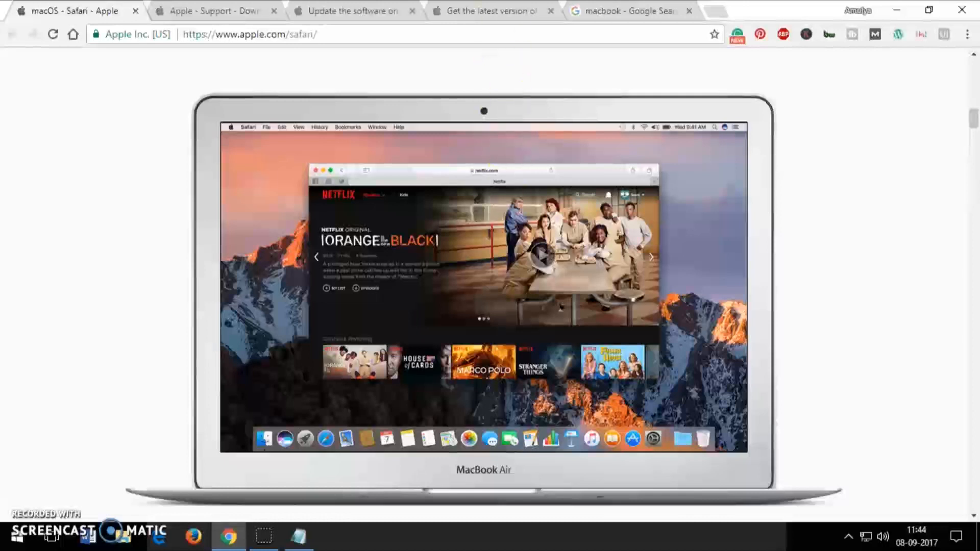
{"action": "left_click", "coordinate": [487, 10]}
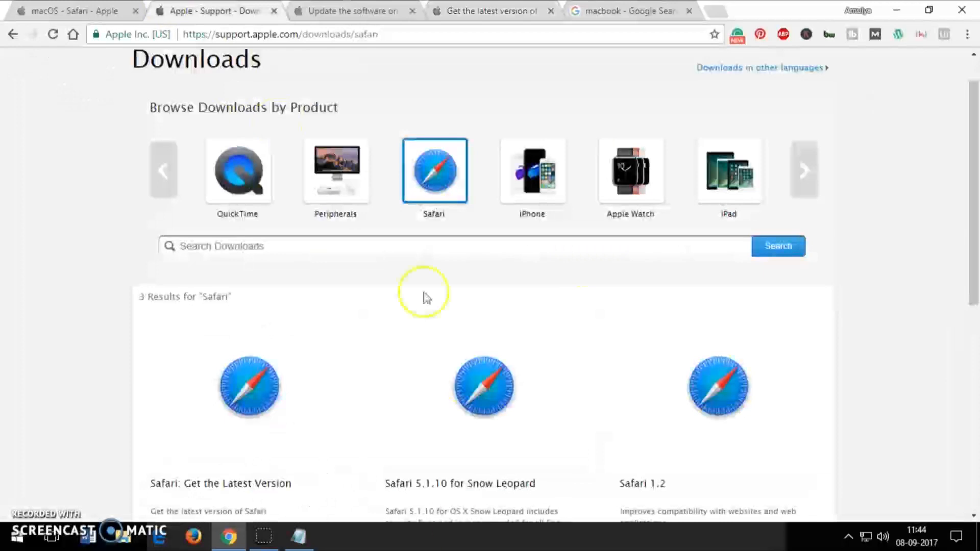
{"action": "mouse_move", "coordinate": [254, 382]}
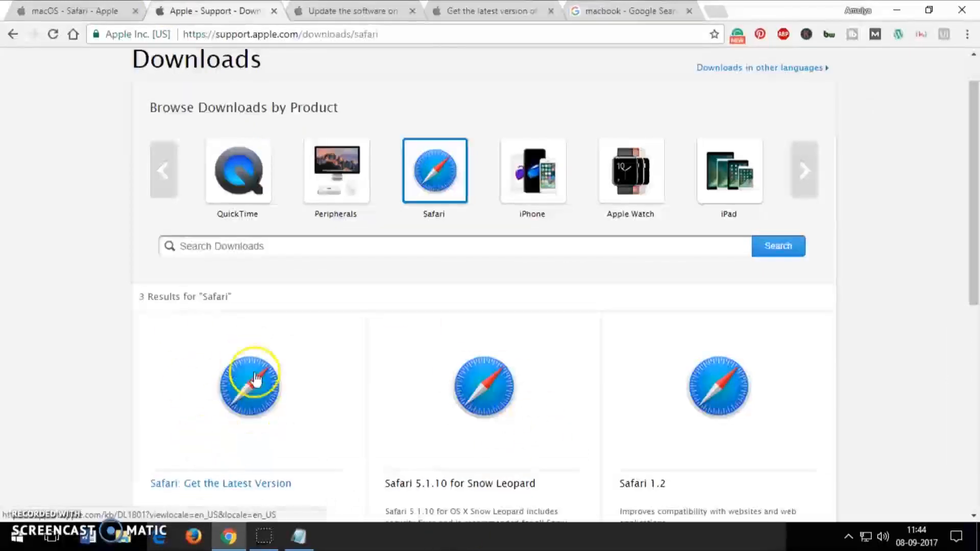
{"action": "mouse_move", "coordinate": [504, 404]}
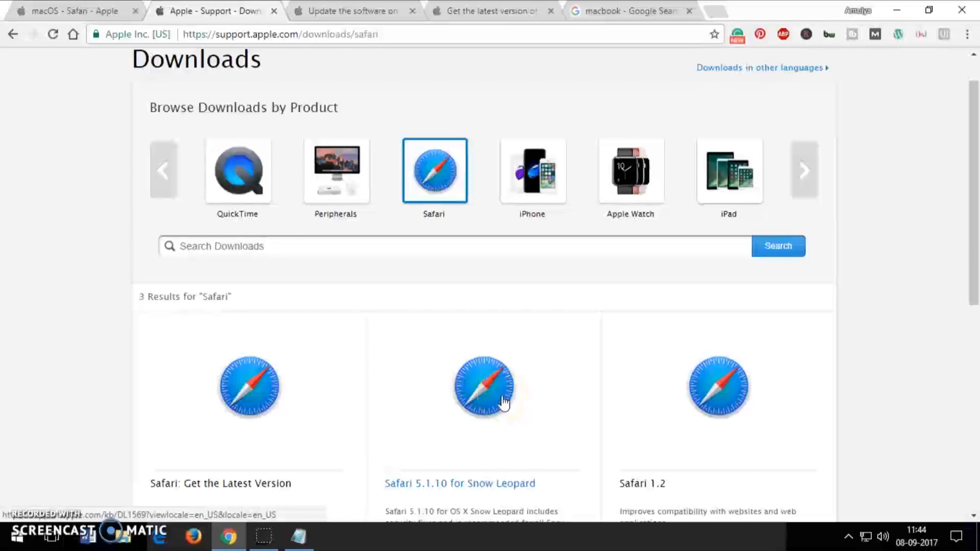
{"action": "scroll", "scroll_direction": "down", "scroll_amount": 3}
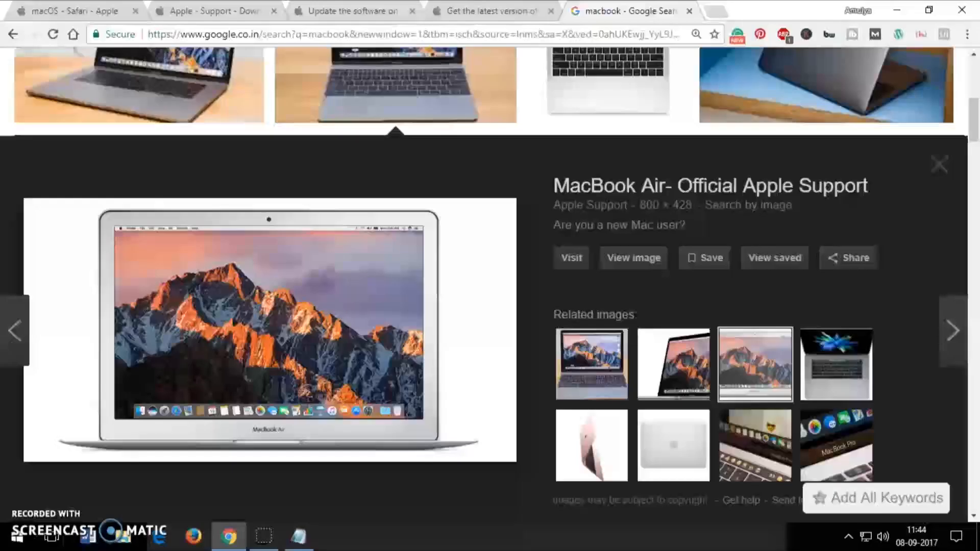
{"action": "left_click", "coordinate": [357, 11]}
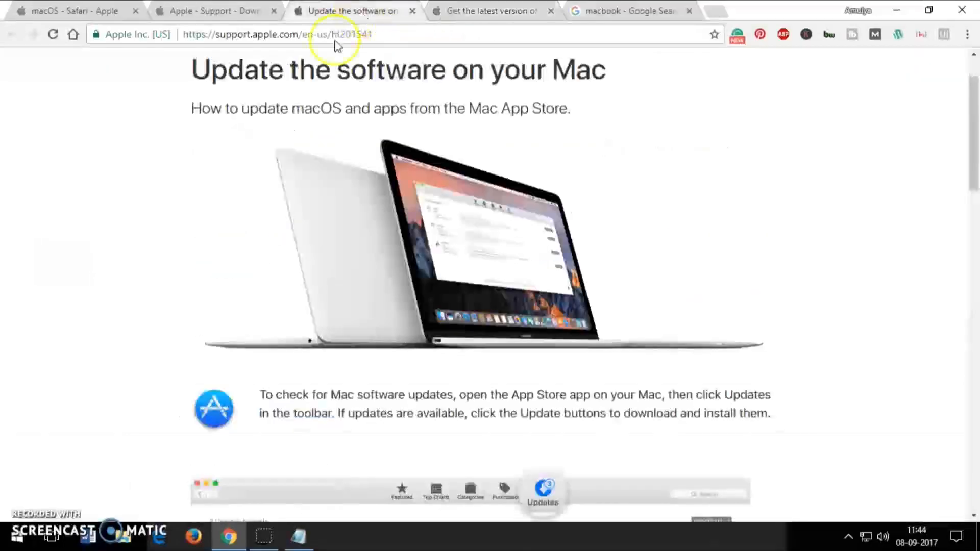
{"action": "left_click", "coordinate": [210, 11]}
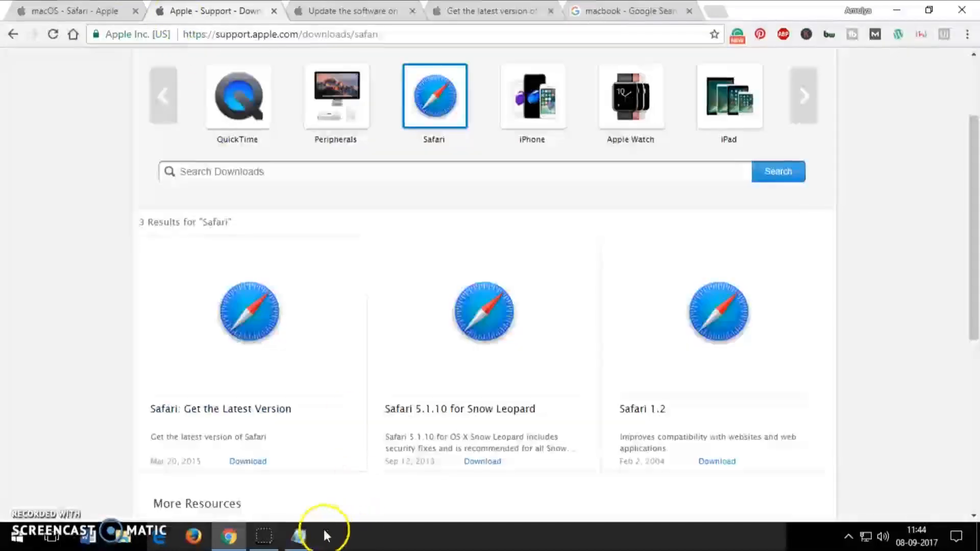
Bring the Notepad note forward and highlight the Safari install and Mac software updates links
{"action": "left_click", "coordinate": [296, 536]}
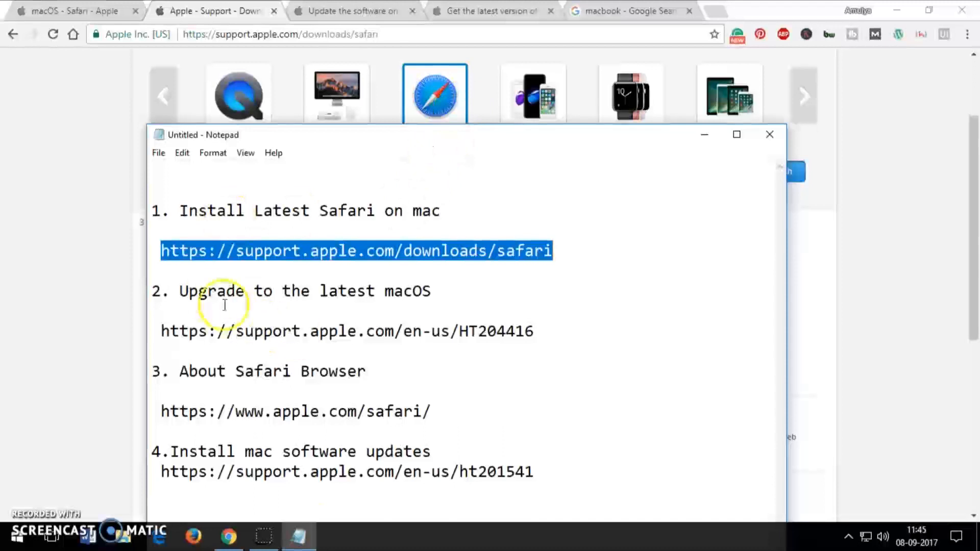
{"action": "left_click_drag", "start_coordinate": [199, 290], "coordinate": [431, 291]}
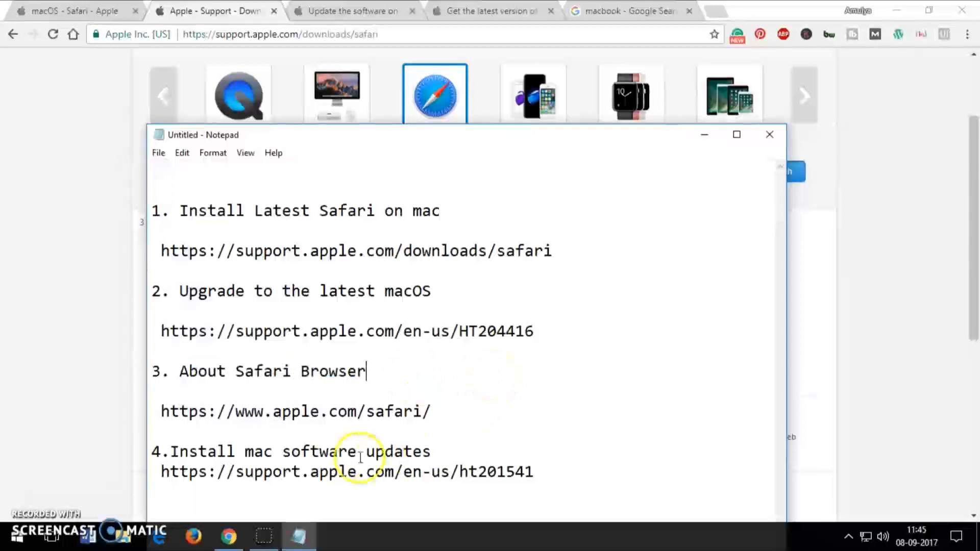
{"action": "left_click_drag", "start_coordinate": [179, 451], "coordinate": [338, 451]}
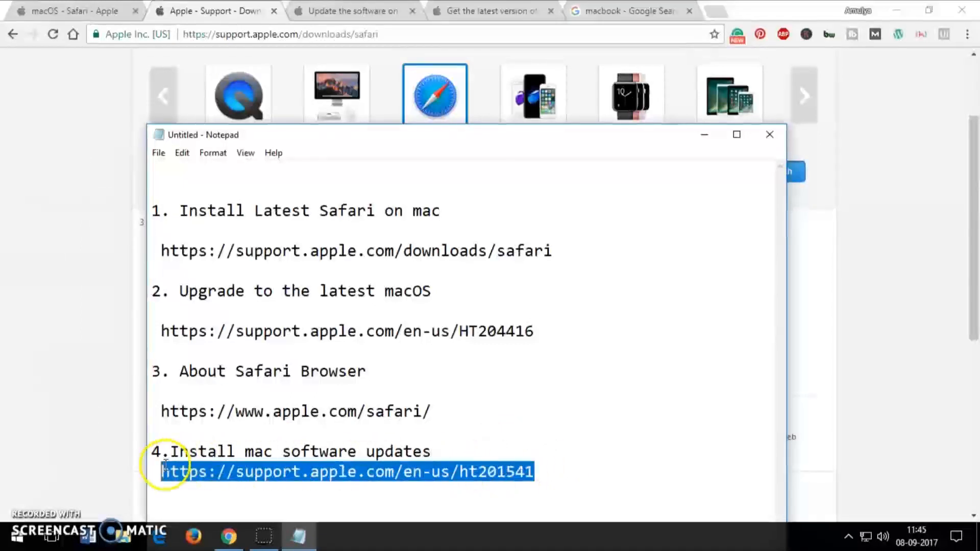
Return to the 'Update the software on your Mac' article and scroll to its Learn more section
{"action": "left_click", "coordinate": [493, 11]}
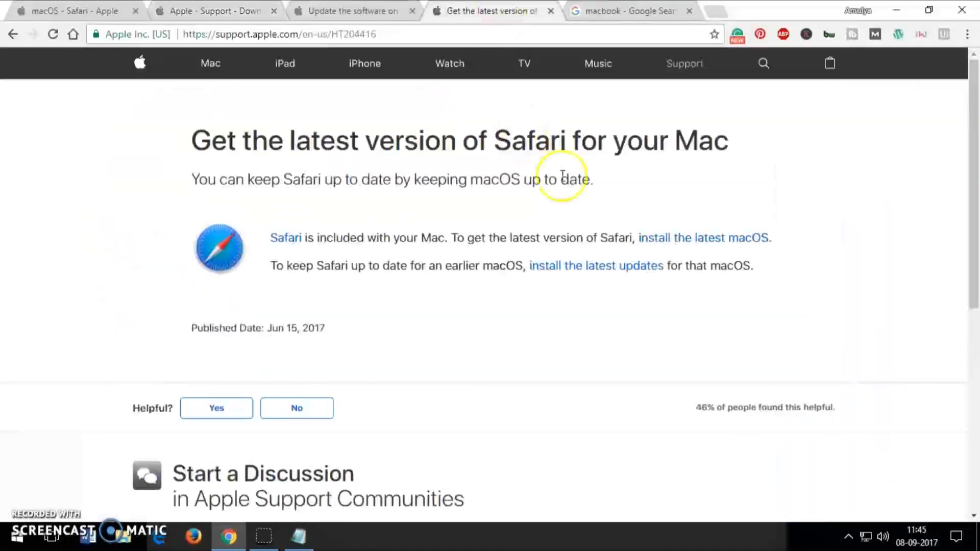
{"action": "left_click", "coordinate": [356, 10]}
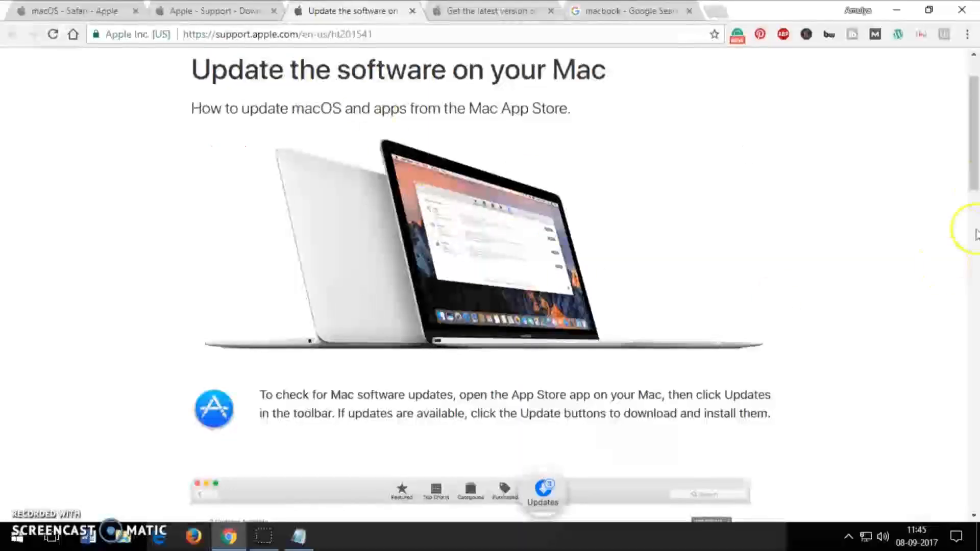
{"action": "scroll", "scroll_direction": "down", "scroll_amount": 3}
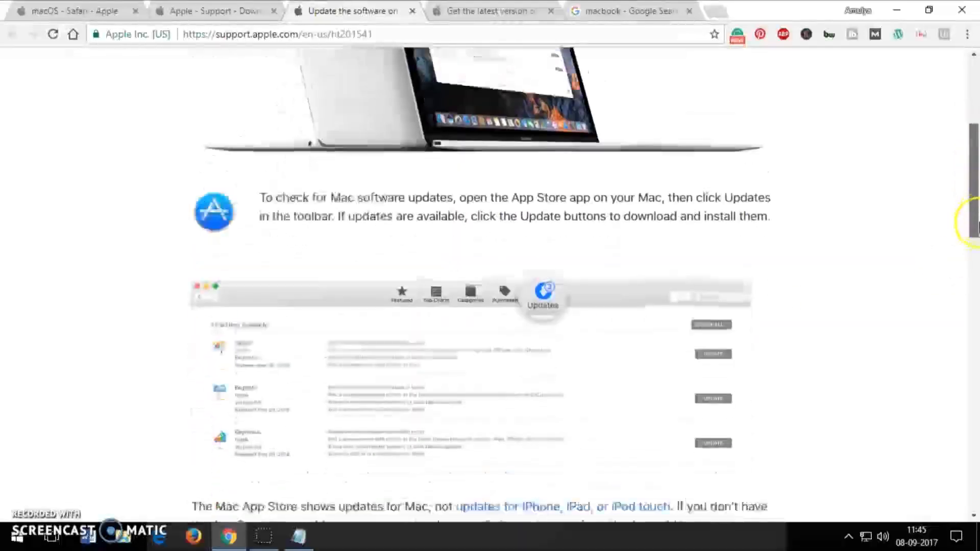
{"action": "scroll", "scroll_direction": "down", "scroll_amount": 3}
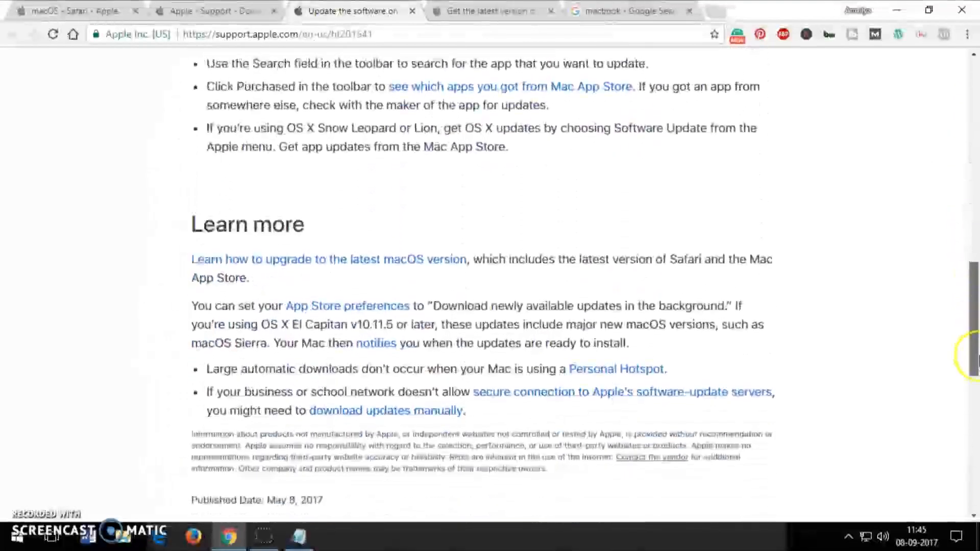